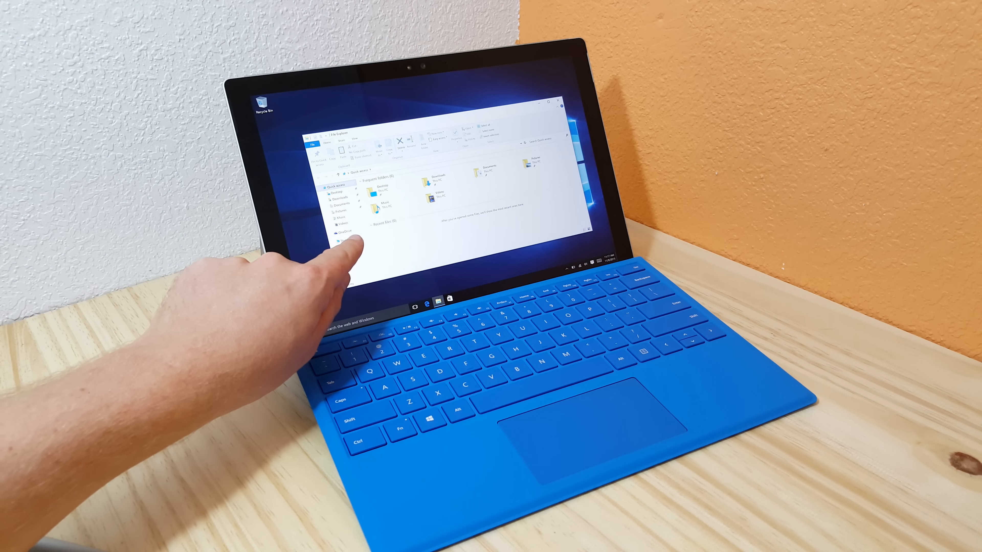
- Switch File Explorer from Quick access to This PC, showing folders and the drive's free space
left_click(346, 239)
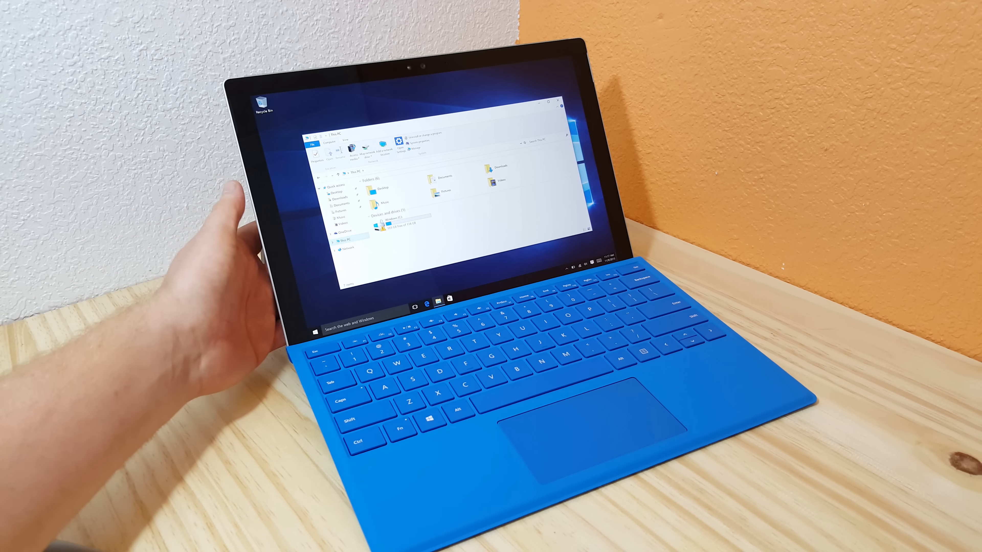